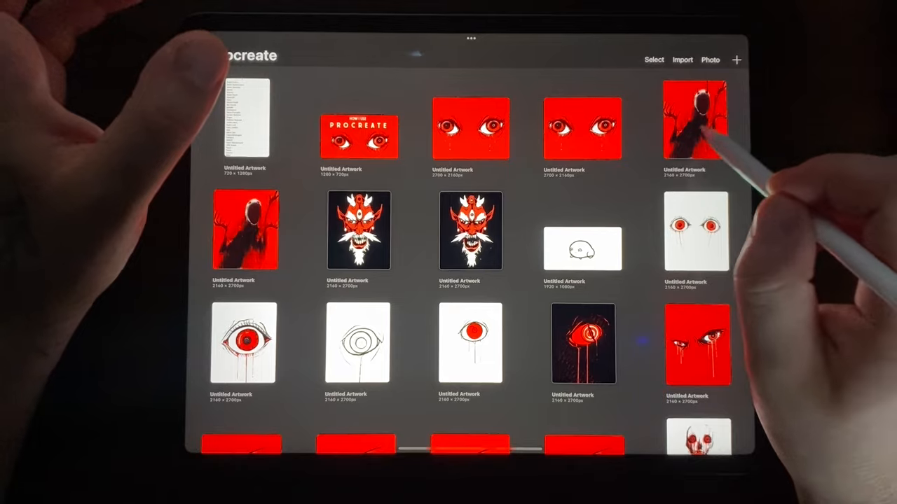
Create a new blank canvas from a saved size in the gallery's New canvas list
{"action": "left_click", "coordinate": [695, 119]}
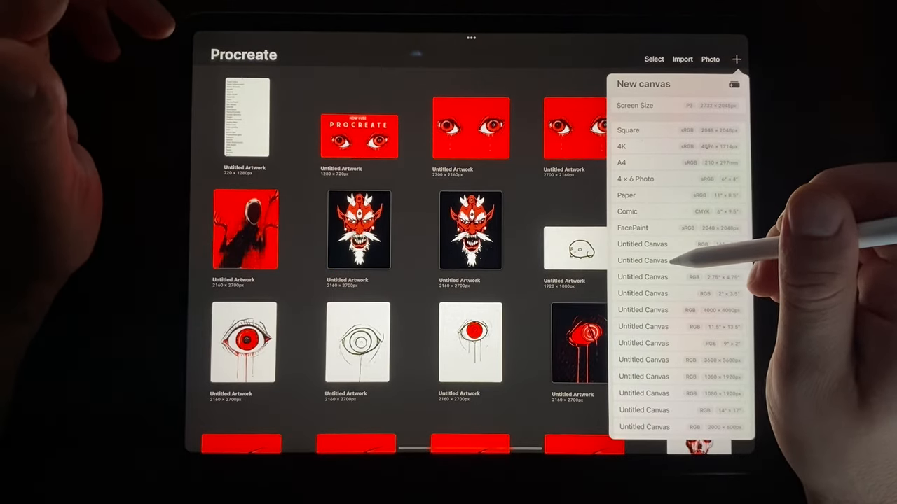
{"action": "left_click", "coordinate": [642, 260]}
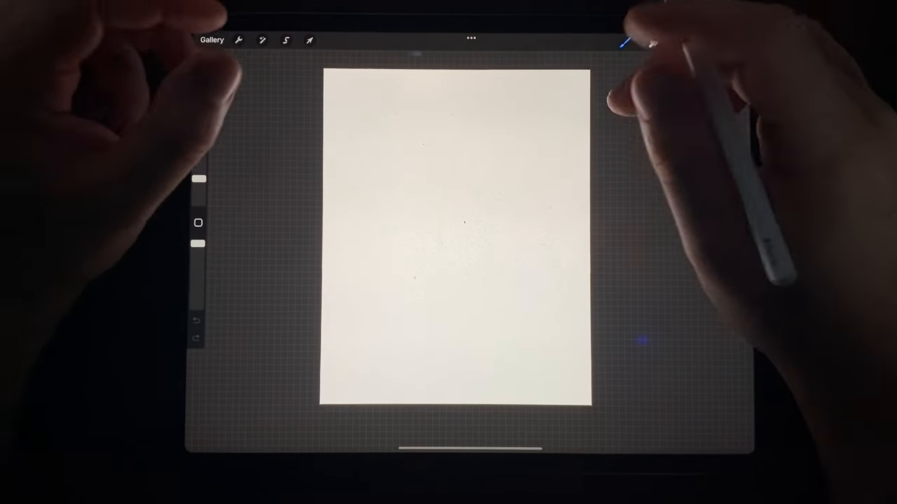
Sketch a rough oval head, neck lines and shoulder curves in black near the top centre
{"action": "left_click", "coordinate": [709, 39]}
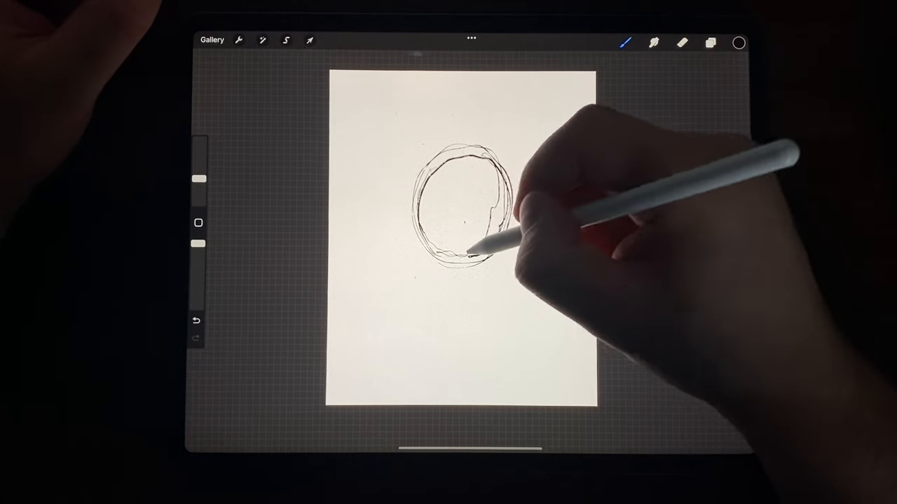
{"action": "left_click_drag", "start_coordinate": [491, 252], "coordinate": [456, 273]}
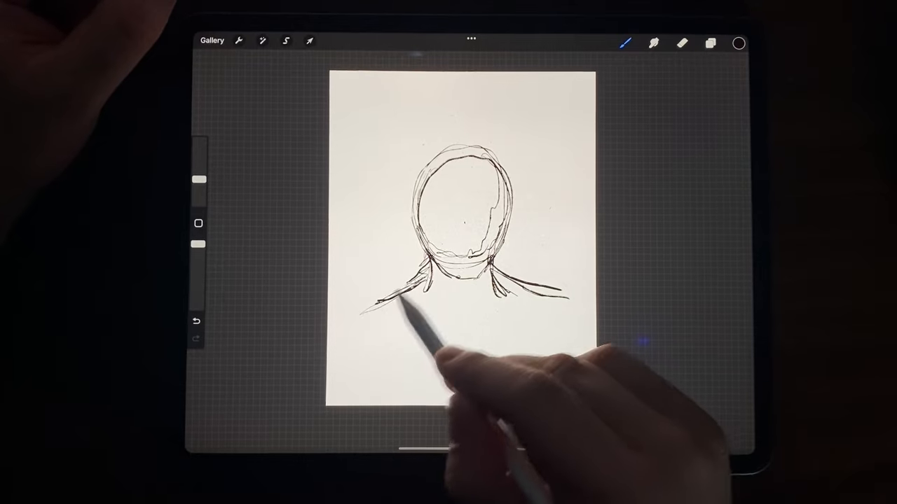
{"action": "left_click_drag", "start_coordinate": [418, 301], "coordinate": [344, 333]}
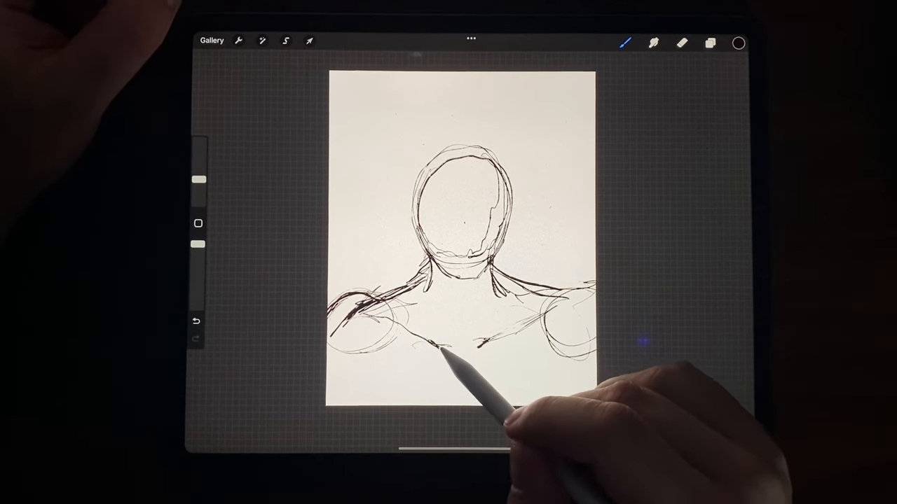
{"action": "left_click_drag", "start_coordinate": [442, 351], "coordinate": [483, 347]}
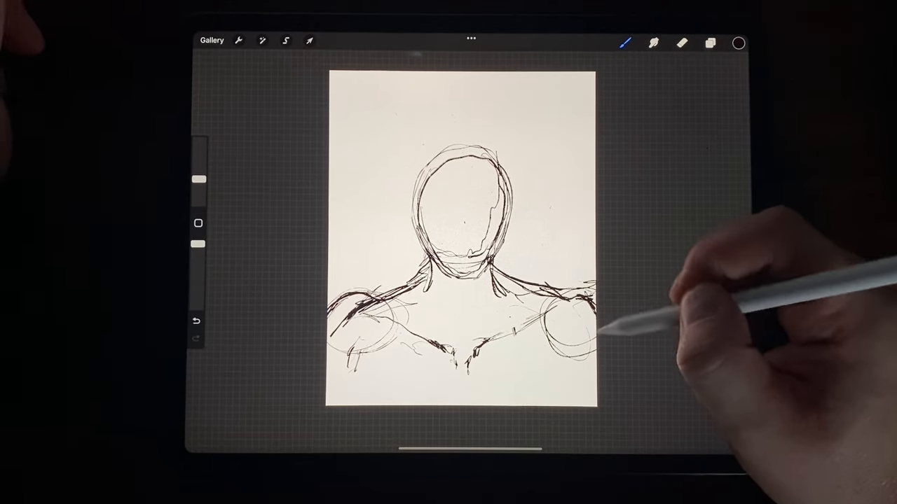
Add a layer and fill it entirely with red as the background
{"action": "left_click", "coordinate": [710, 42]}
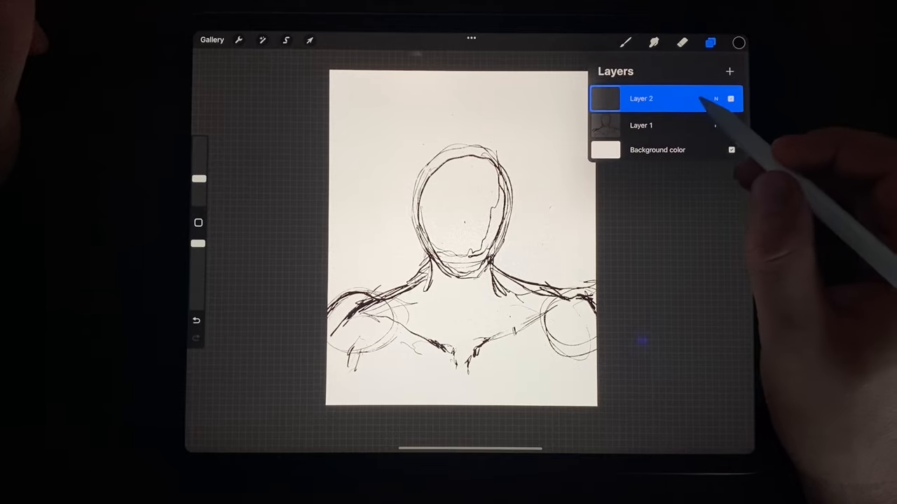
{"action": "left_click", "coordinate": [738, 42]}
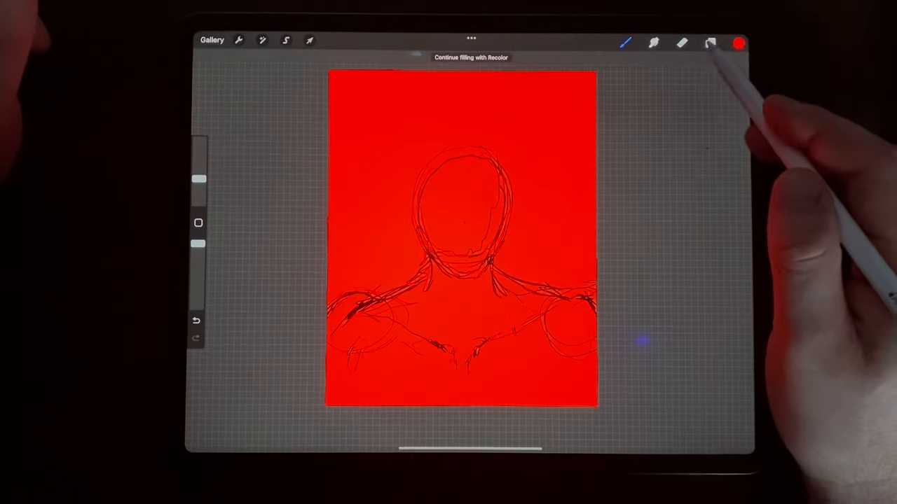
{"action": "left_click", "coordinate": [709, 42]}
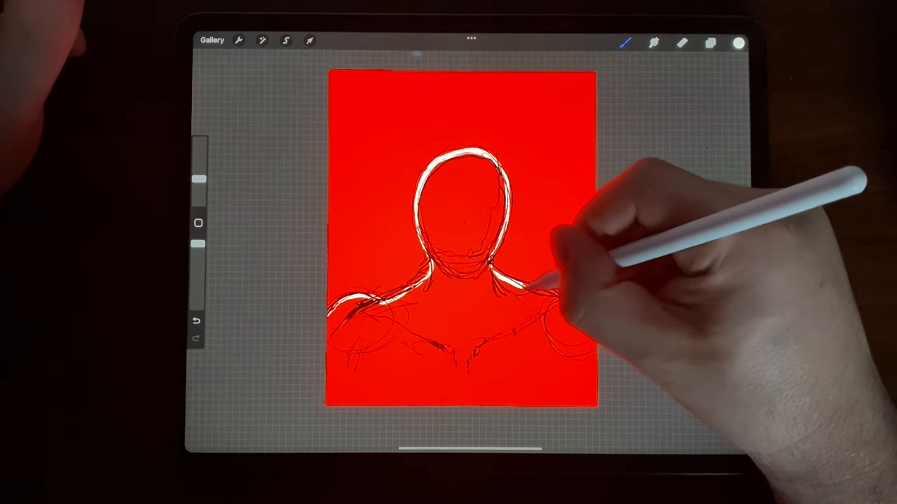
Outline and fill the figure's body white, then fill the face area black
{"action": "left_click_drag", "start_coordinate": [533, 287], "coordinate": [588, 308]}
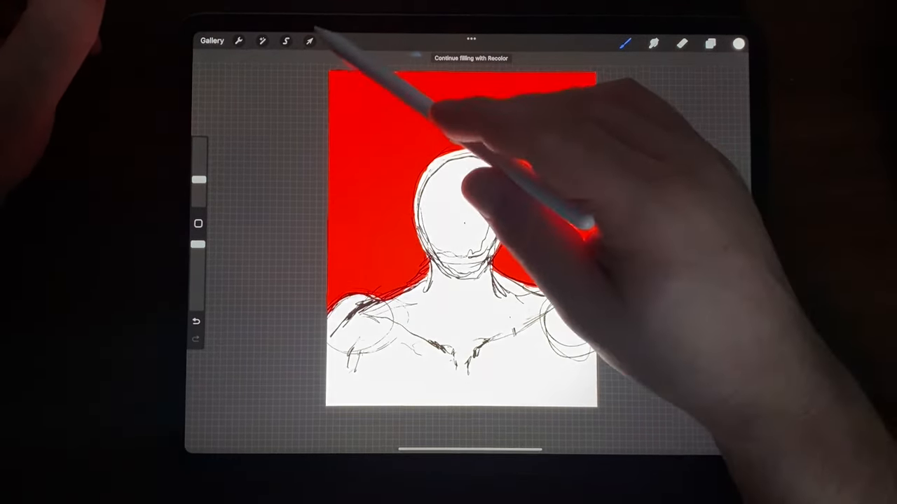
{"action": "left_click", "coordinate": [709, 42]}
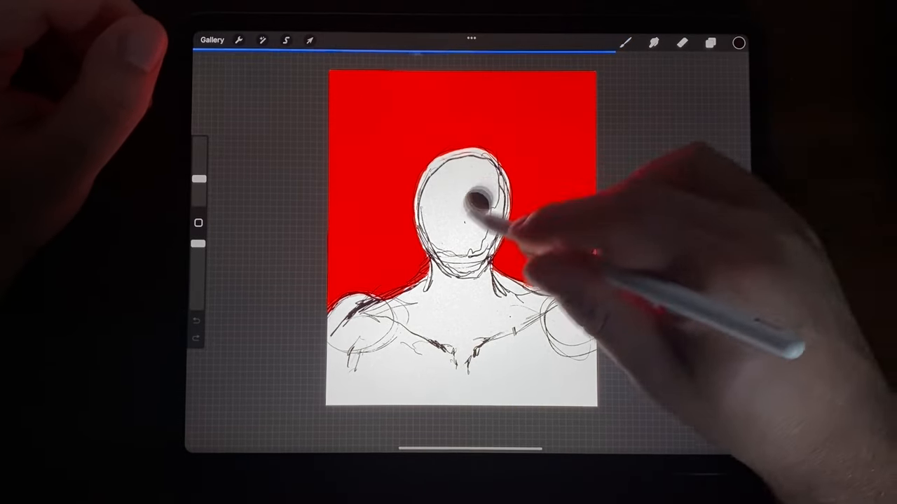
{"action": "left_click", "coordinate": [462, 203]}
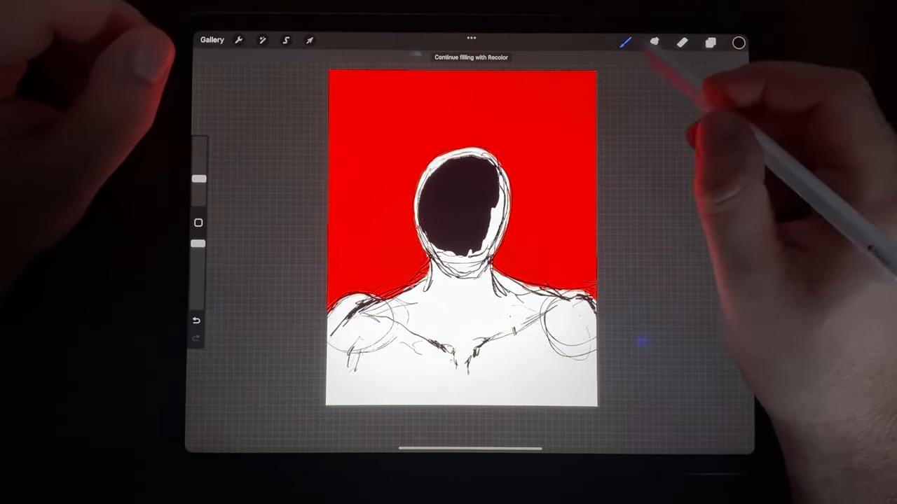
{"action": "left_click", "coordinate": [625, 42]}
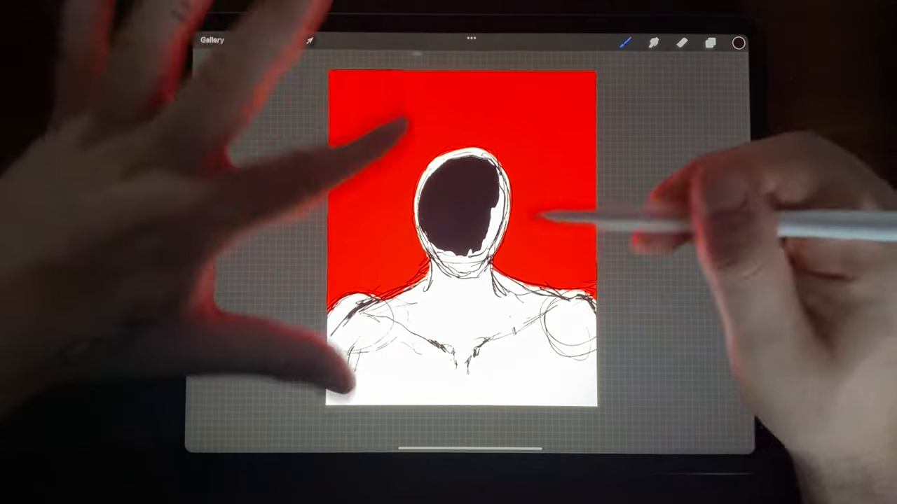
Select the sketch layer and uniformly scale and move the figure to the bottom centre
{"action": "left_click", "coordinate": [710, 42]}
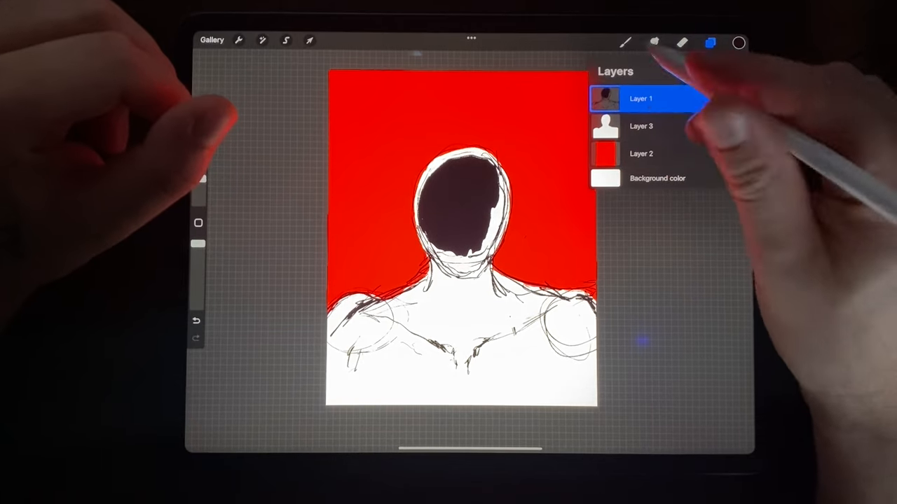
{"action": "left_click", "coordinate": [308, 39]}
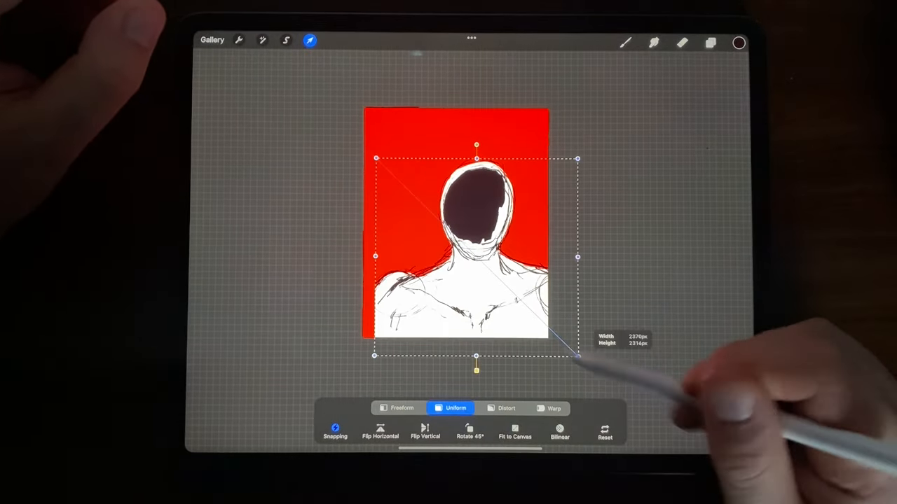
{"action": "left_click_drag", "start_coordinate": [577, 355], "coordinate": [578, 381]}
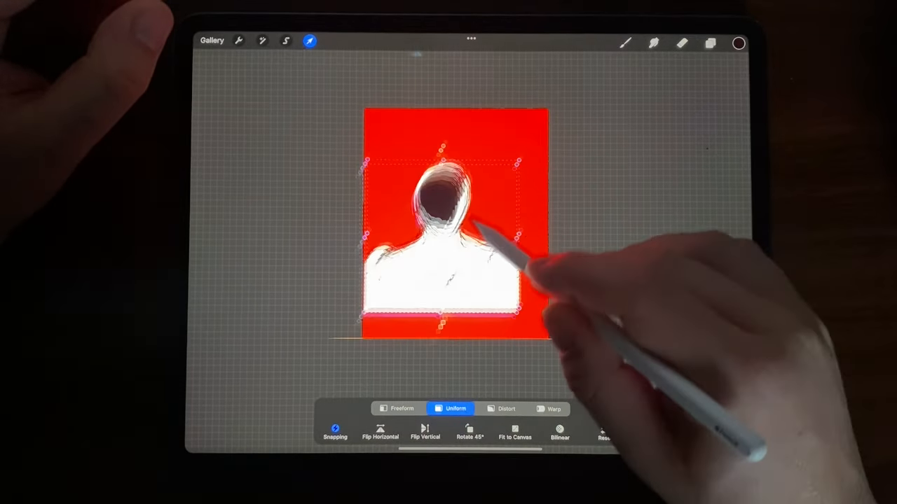
{"action": "left_click_drag", "start_coordinate": [511, 238], "coordinate": [518, 147]}
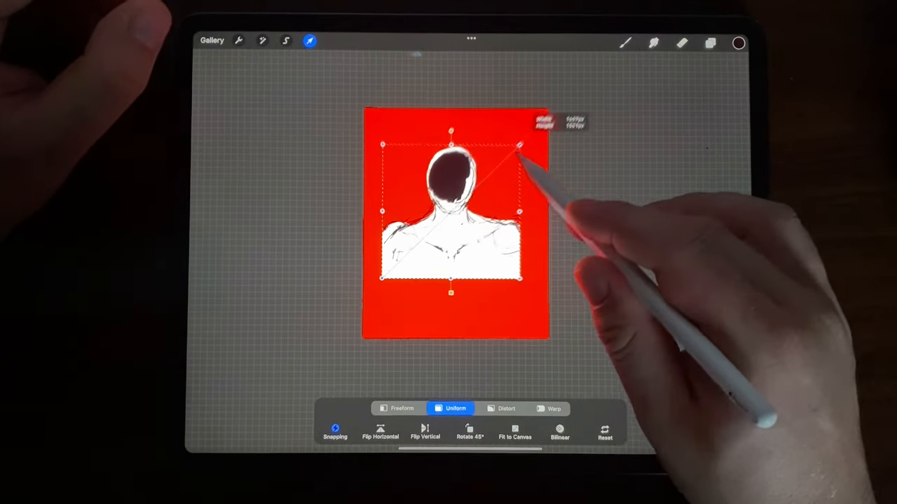
{"action": "left_click_drag", "start_coordinate": [451, 210], "coordinate": [460, 294]}
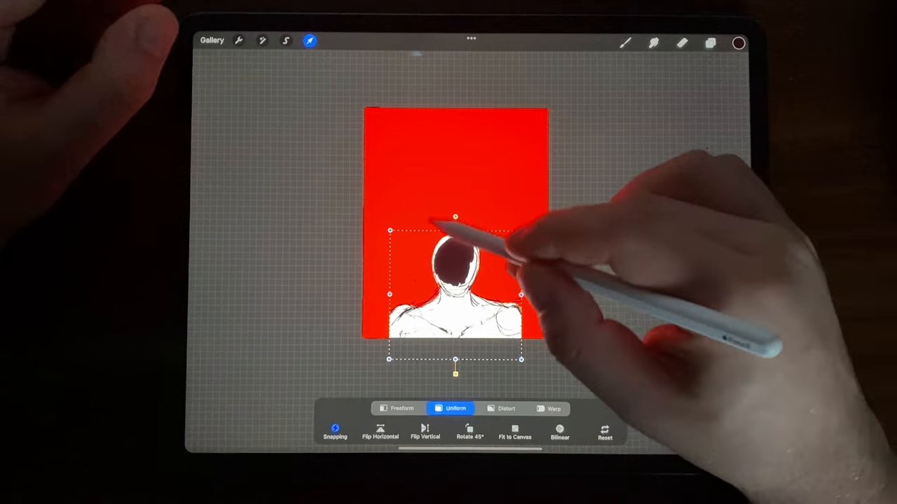
{"action": "left_click_drag", "start_coordinate": [455, 294], "coordinate": [456, 180]}
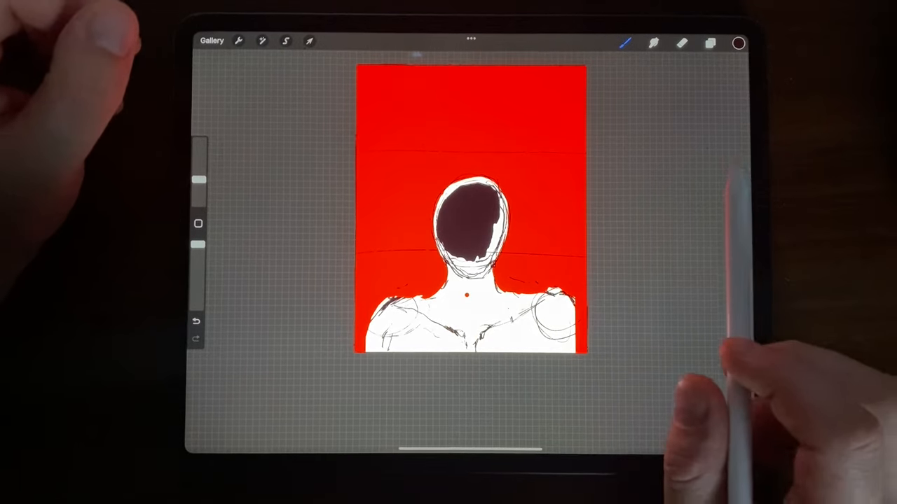
{"action": "left_click", "coordinate": [709, 43]}
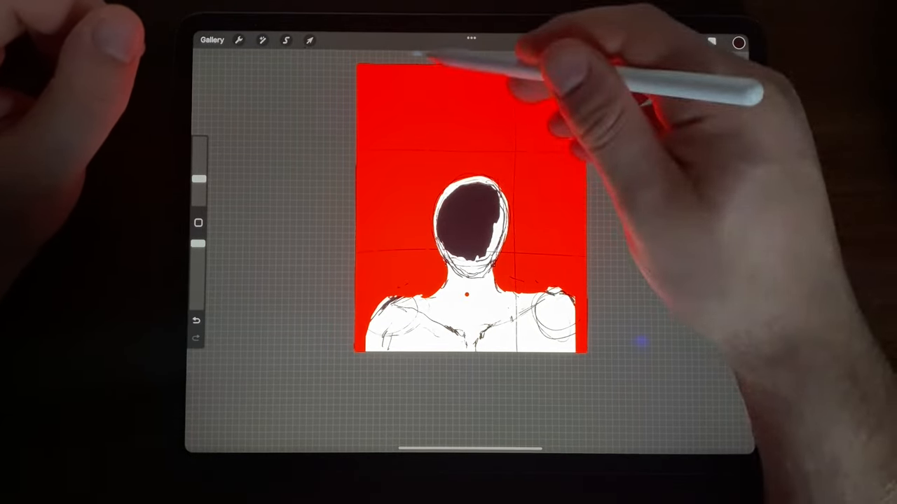
Transform the figure layer again to sit lower on the canvas
{"action": "left_click", "coordinate": [709, 41]}
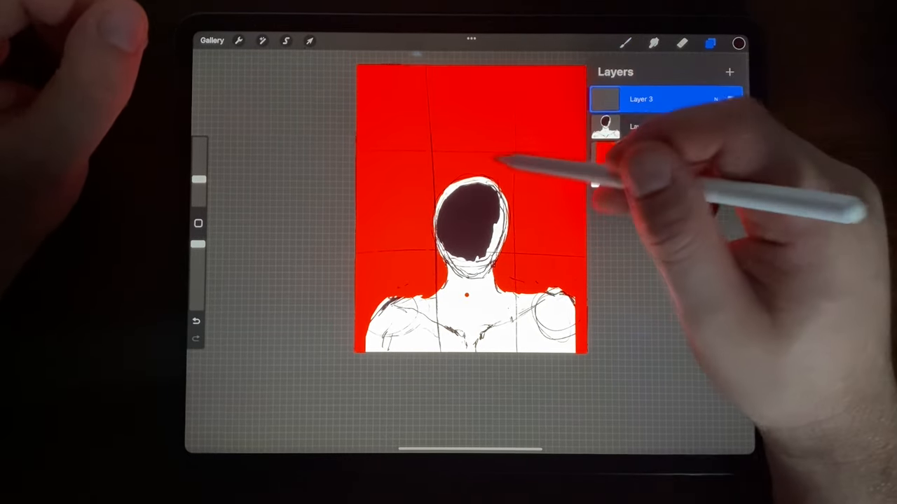
{"action": "left_click", "coordinate": [308, 39]}
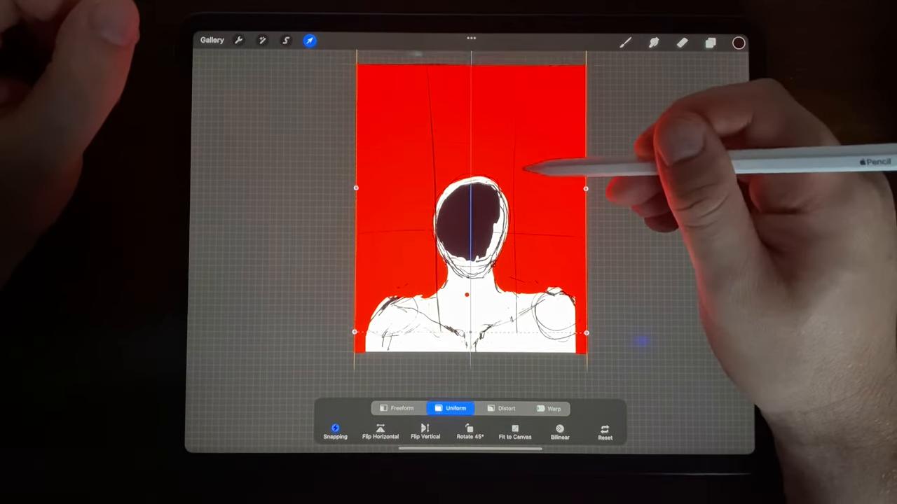
{"action": "left_click", "coordinate": [709, 42]}
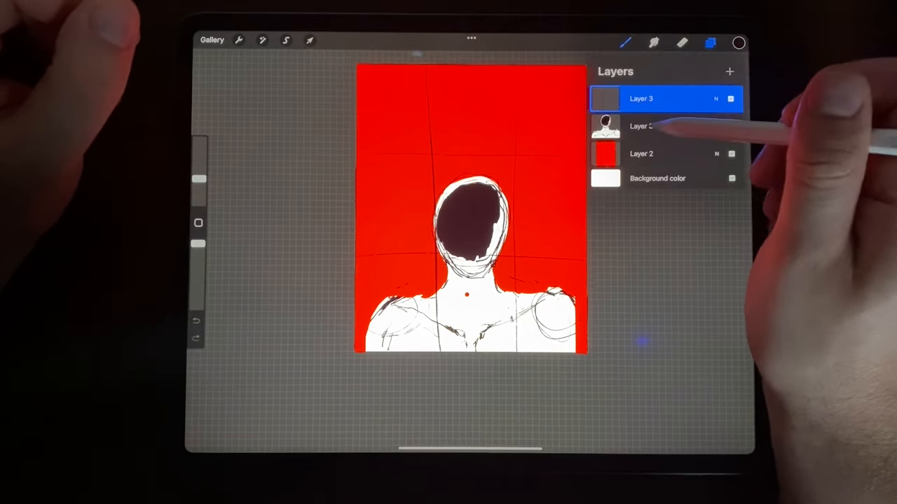
{"action": "left_click", "coordinate": [309, 40]}
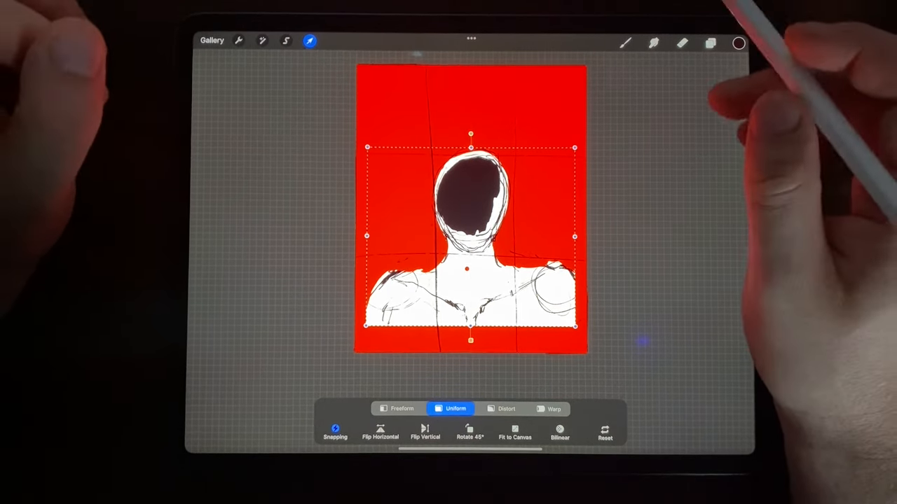
{"action": "left_click_drag", "start_coordinate": [471, 210], "coordinate": [471, 252]}
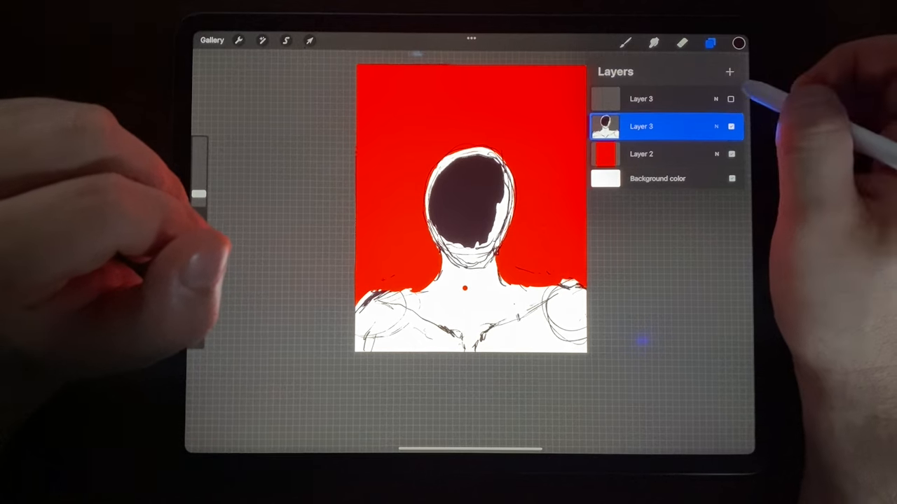
Add a new empty layer above the sketch layer
{"action": "left_click", "coordinate": [641, 126]}
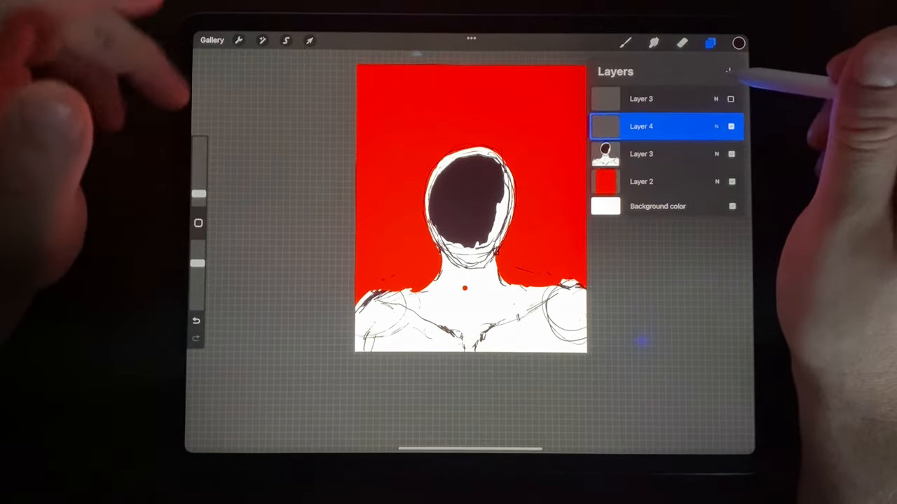
{"action": "left_click", "coordinate": [238, 39]}
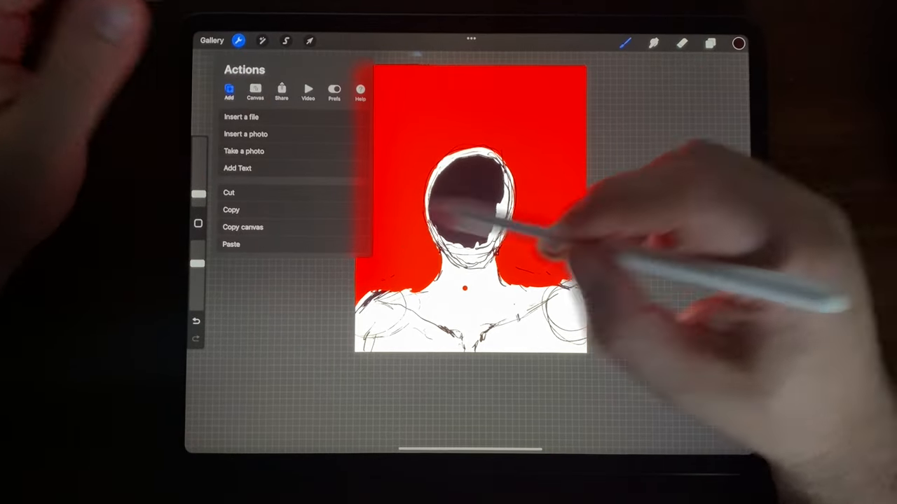
{"action": "left_click", "coordinate": [309, 39]}
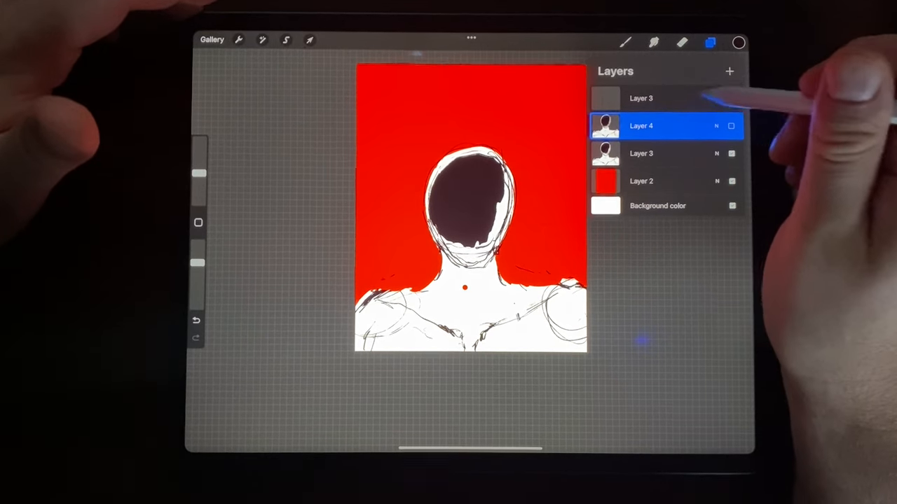
{"action": "left_click", "coordinate": [709, 42]}
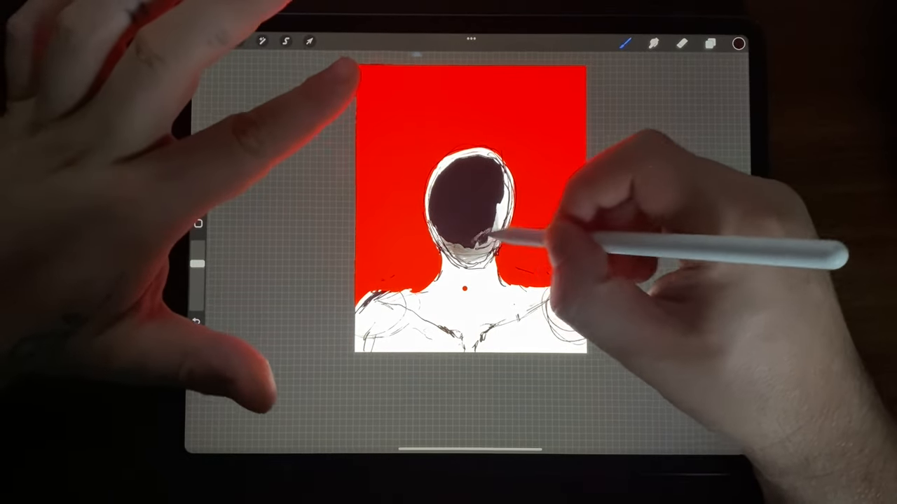
Add another layer above it and dismiss the Hidden layer prompt
{"action": "left_click", "coordinate": [709, 42]}
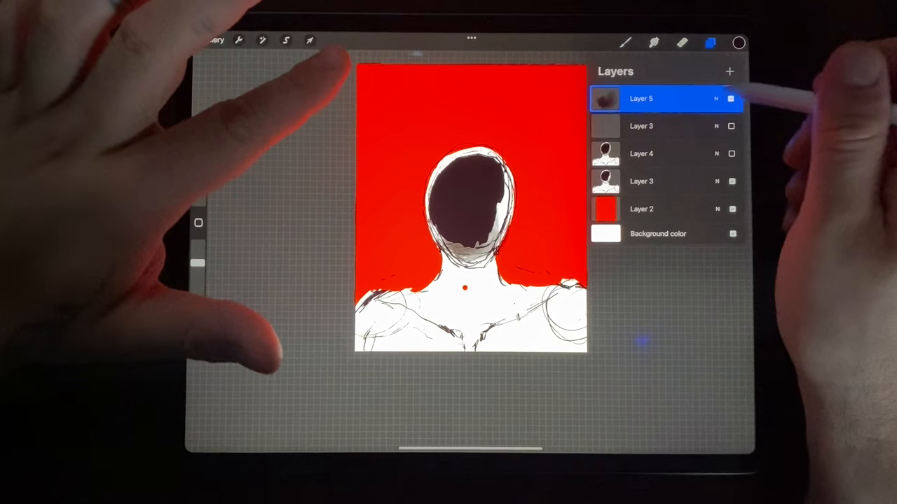
{"action": "left_click", "coordinate": [731, 98]}
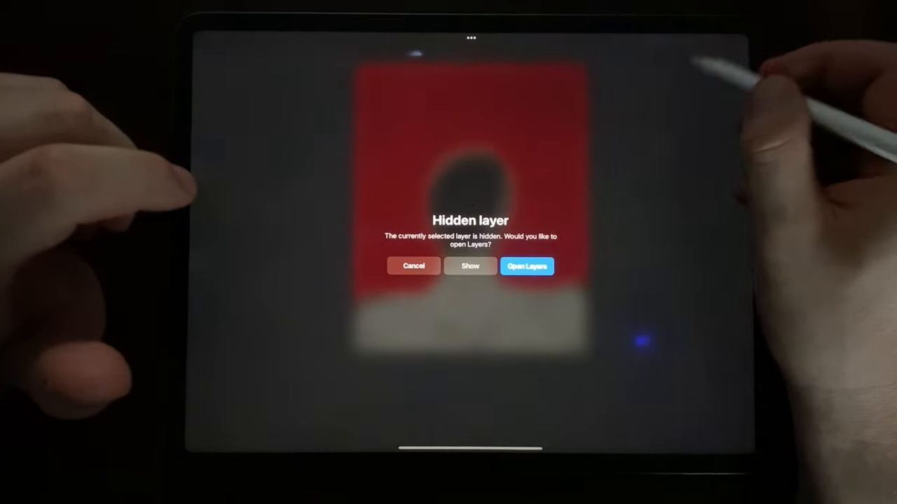
{"action": "left_click", "coordinate": [526, 267]}
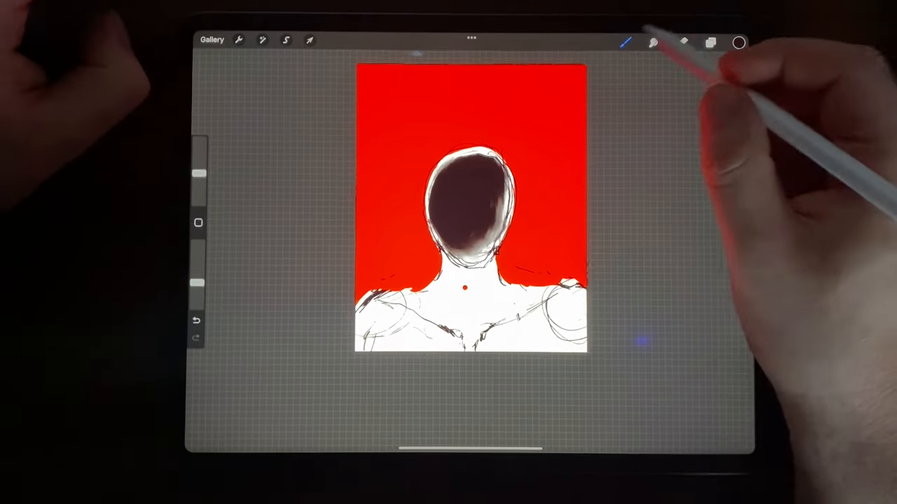
Reduce the brush size and select the top layer for painting dark drips down the neck
{"action": "left_click", "coordinate": [625, 42]}
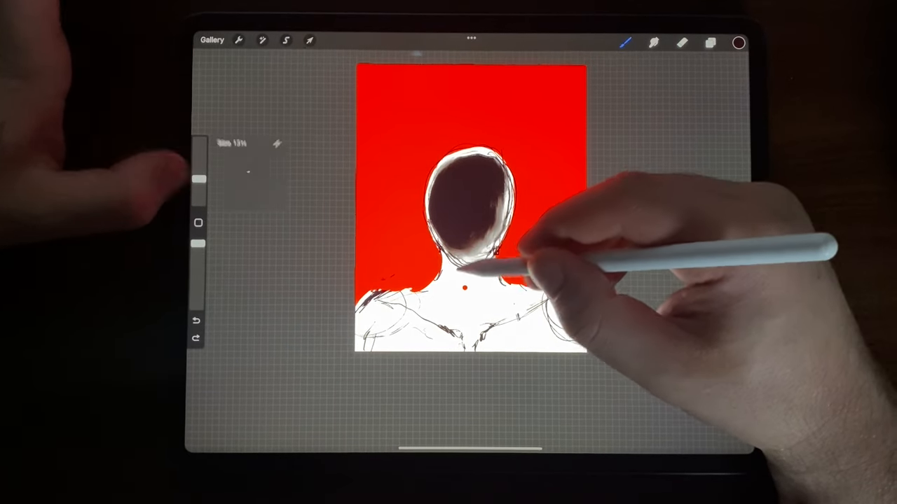
{"action": "left_click_drag", "start_coordinate": [504, 281], "coordinate": [477, 309]}
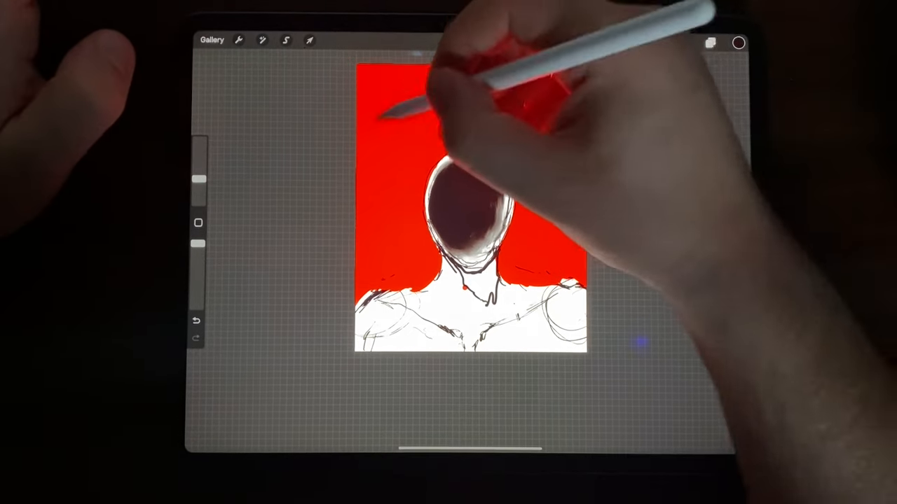
{"action": "left_click", "coordinate": [709, 42]}
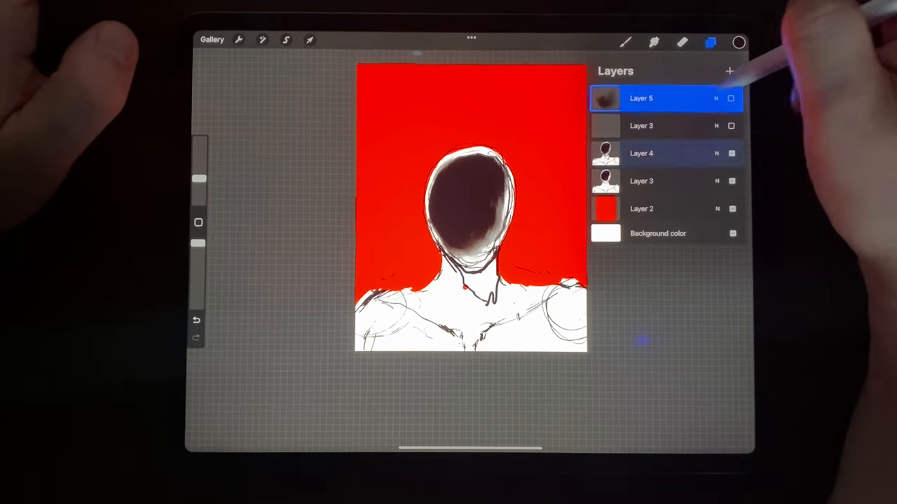
{"action": "left_click", "coordinate": [728, 70]}
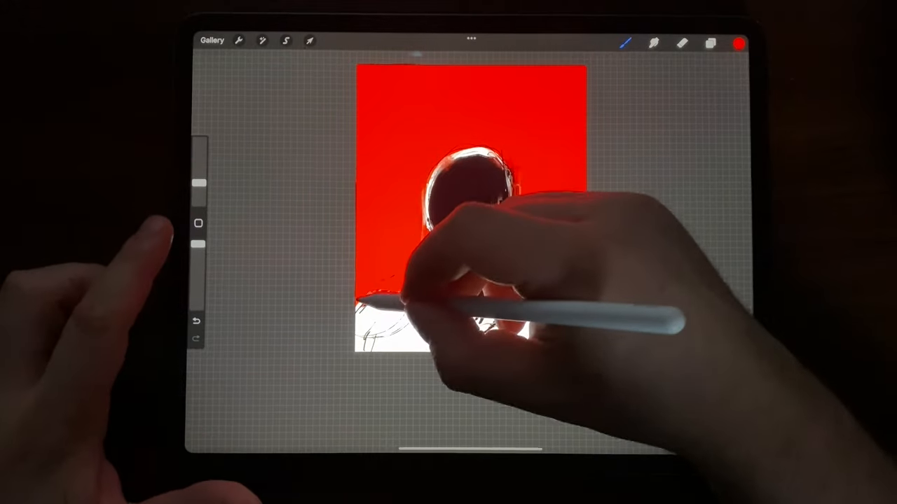
Paint a black drip running from the face down the figure's neck
{"action": "left_click", "coordinate": [709, 42]}
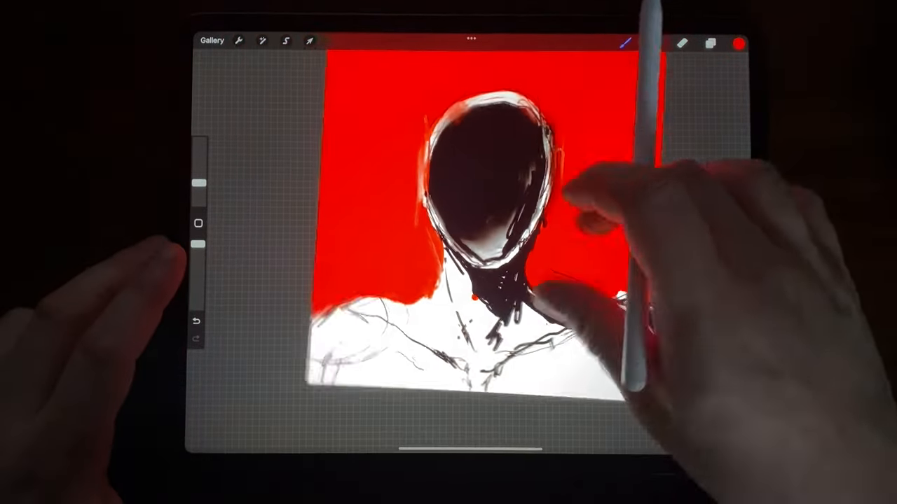
{"action": "left_click", "coordinate": [709, 42]}
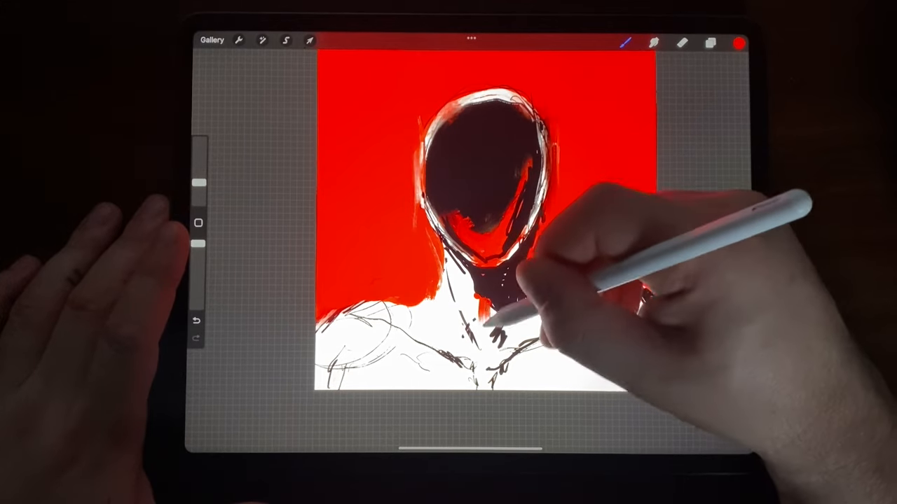
{"action": "left_click_drag", "start_coordinate": [504, 294], "coordinate": [483, 330]}
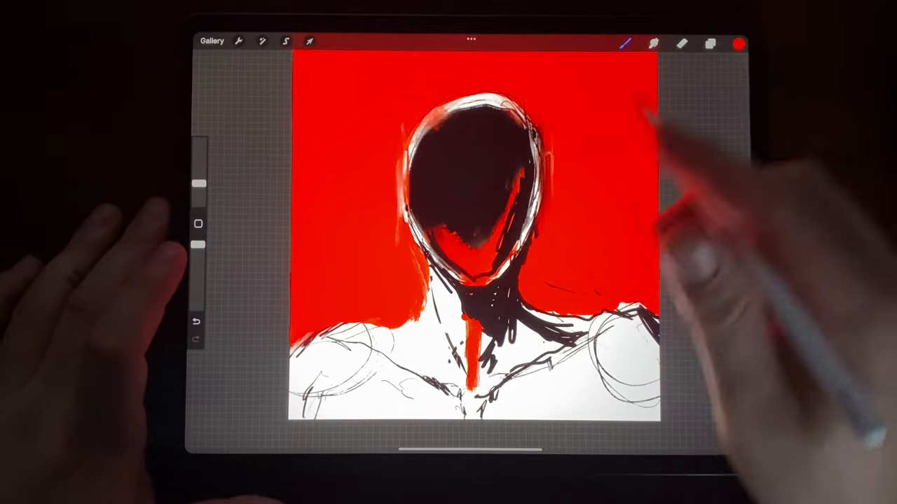
{"action": "left_click", "coordinate": [709, 42]}
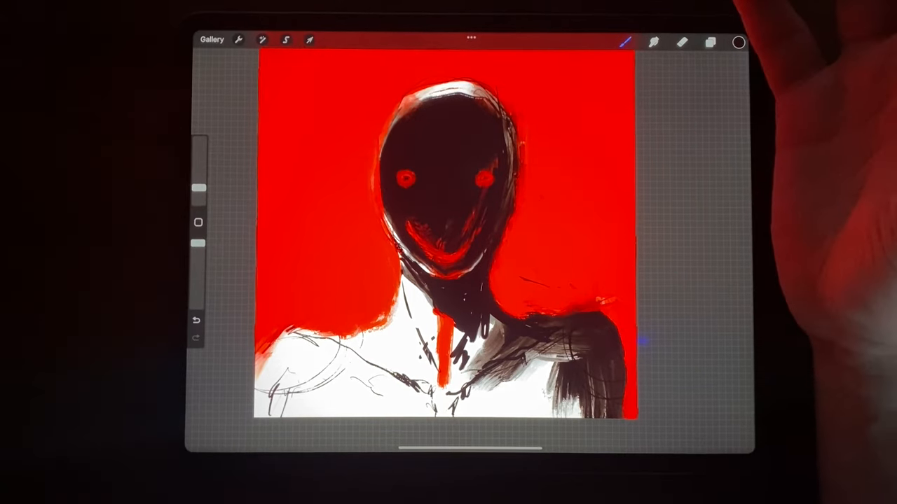
Return to the gallery of artworks and reopen the artwork
{"action": "left_click", "coordinate": [211, 39]}
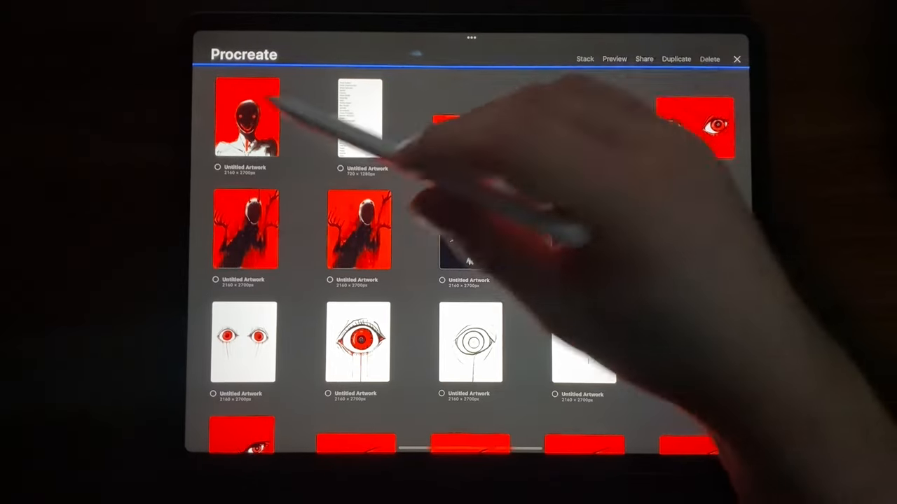
{"action": "left_click", "coordinate": [675, 59]}
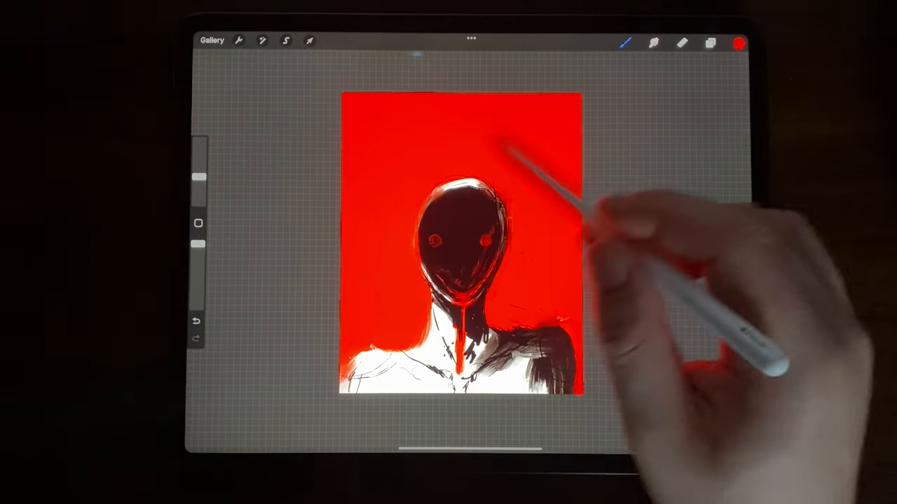
Paint a thin dark drip from the chin down over the neck and white chest
{"action": "left_click", "coordinate": [737, 42]}
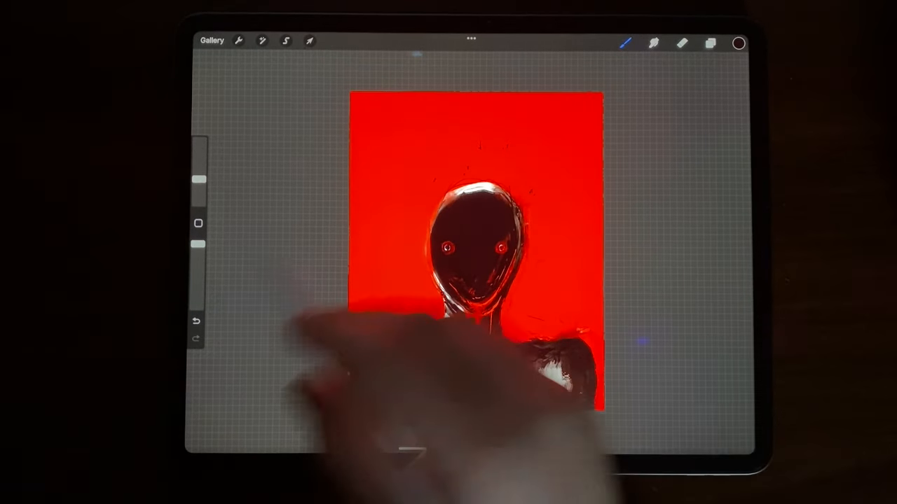
{"action": "left_click", "coordinate": [197, 321]}
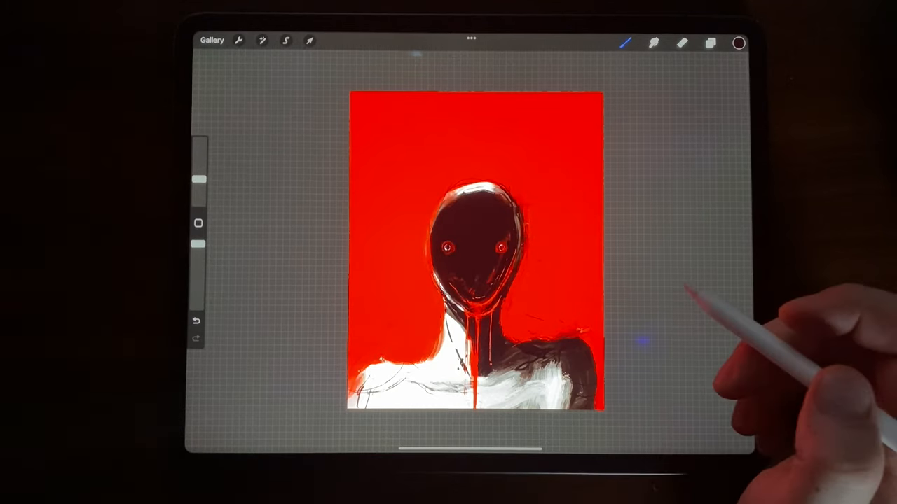
Add loose white strokes across the figure's shoulders and lower torso
{"action": "left_click", "coordinate": [709, 42]}
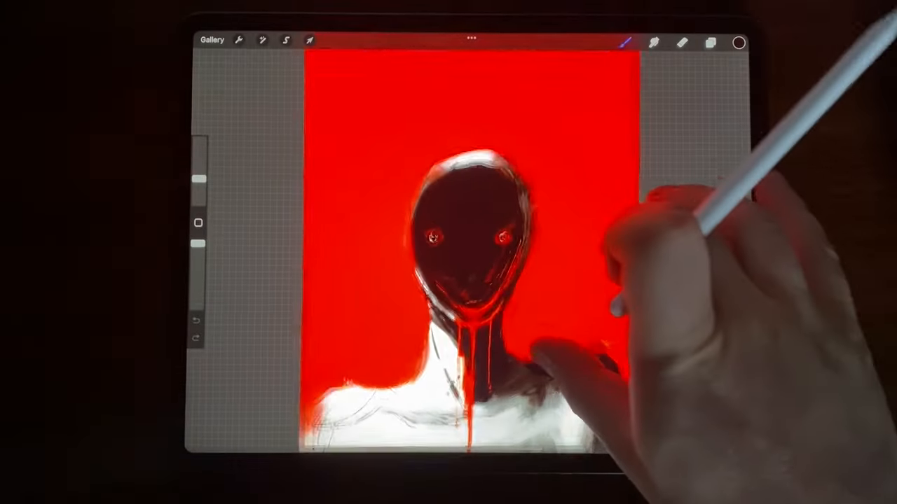
{"action": "left_click", "coordinate": [310, 39]}
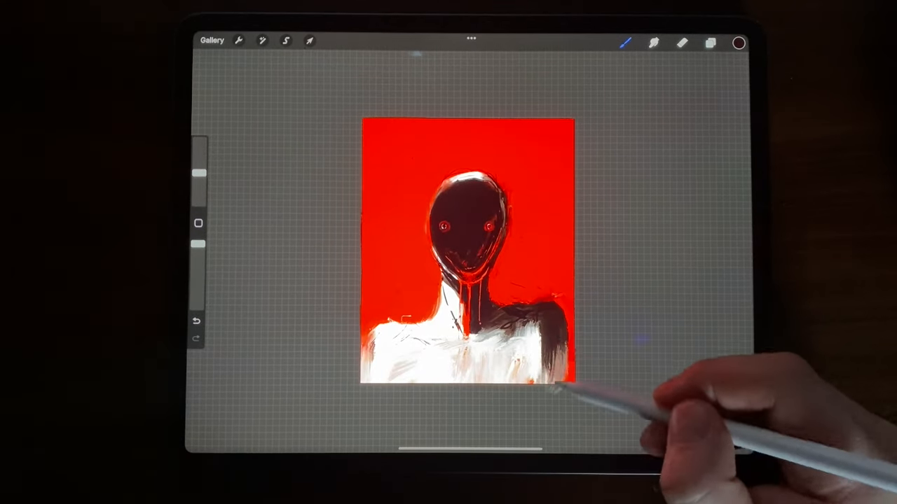
Pick a darker red for shading from the recently used colour History swatches
{"action": "left_click", "coordinate": [738, 42]}
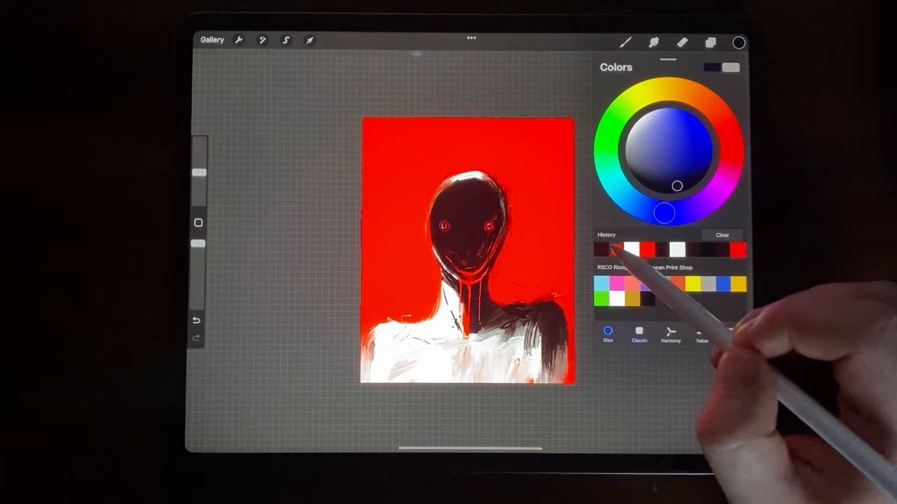
{"action": "left_click", "coordinate": [673, 140]}
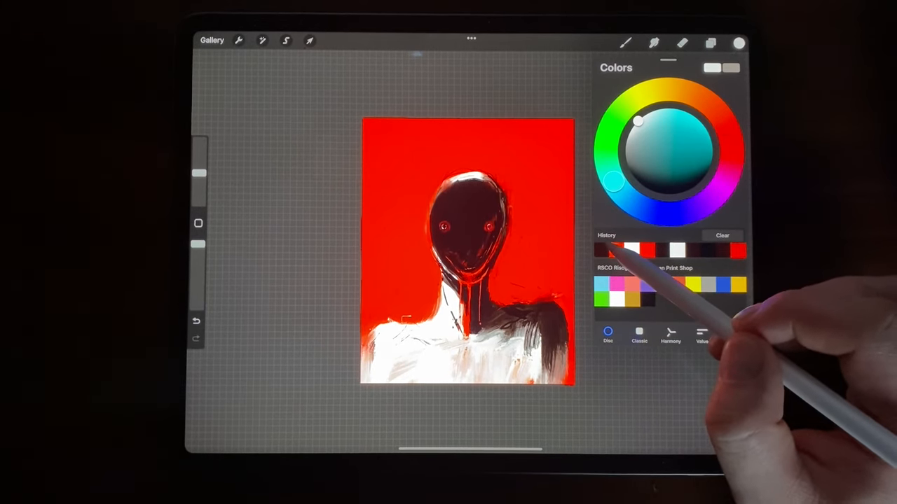
{"action": "left_click", "coordinate": [726, 123]}
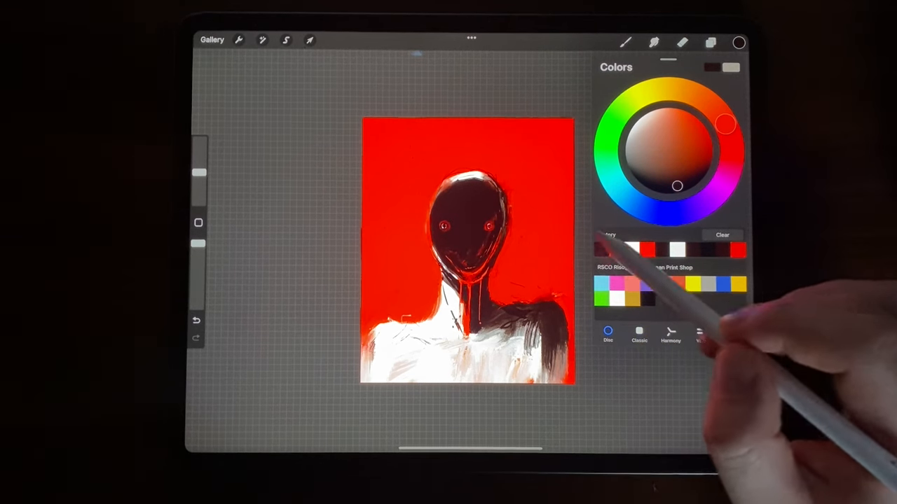
{"action": "left_click", "coordinate": [740, 42]}
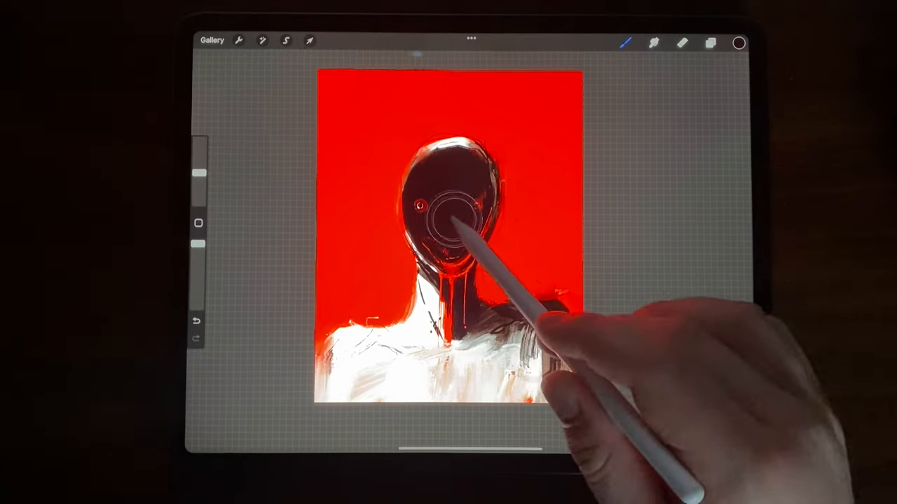
Brush a darker red shadow beside the head, undoing the misplaced stroke
{"action": "left_click", "coordinate": [709, 42]}
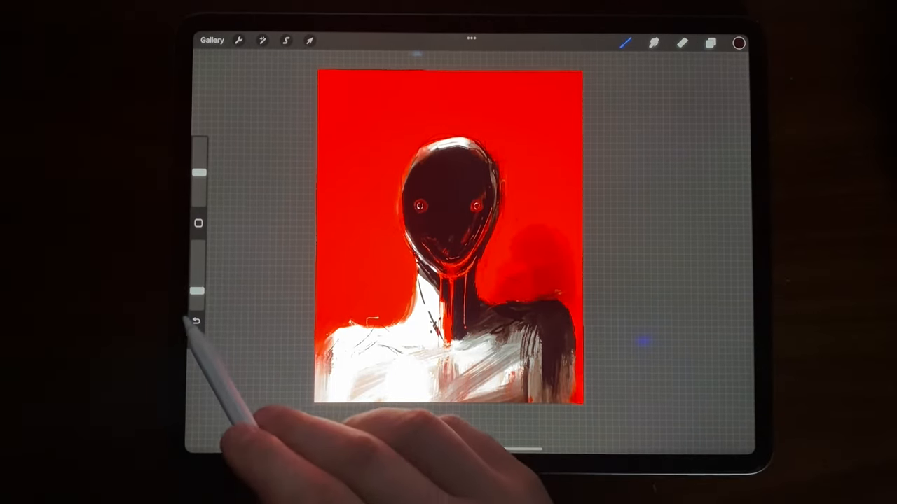
{"action": "left_click", "coordinate": [197, 320]}
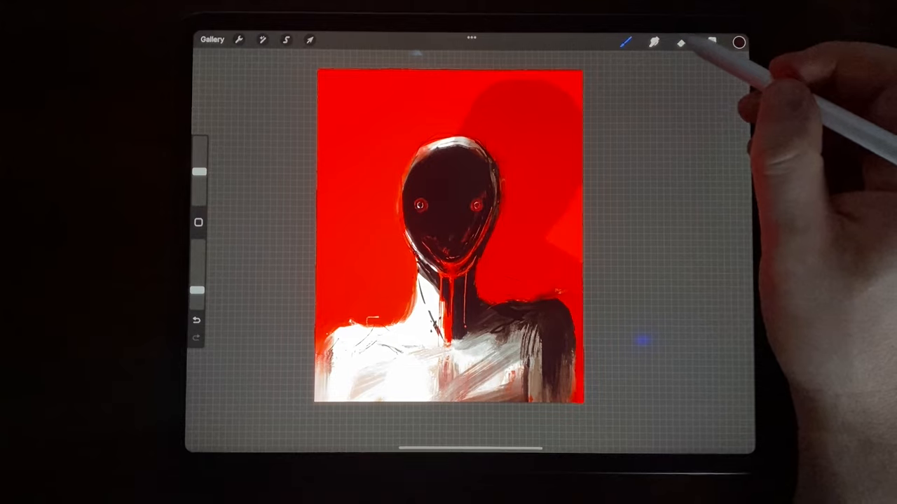
Add a new layer above the current one in the Layers list
{"action": "left_click", "coordinate": [681, 42]}
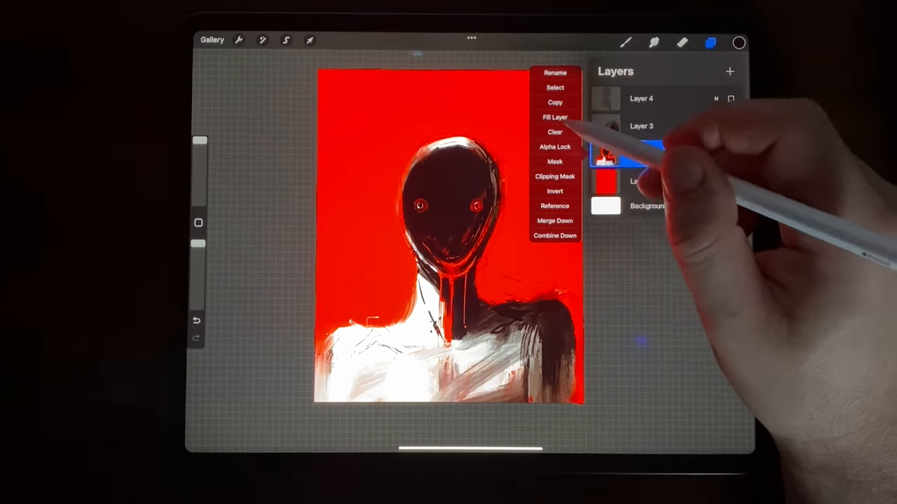
{"action": "left_click", "coordinate": [555, 102]}
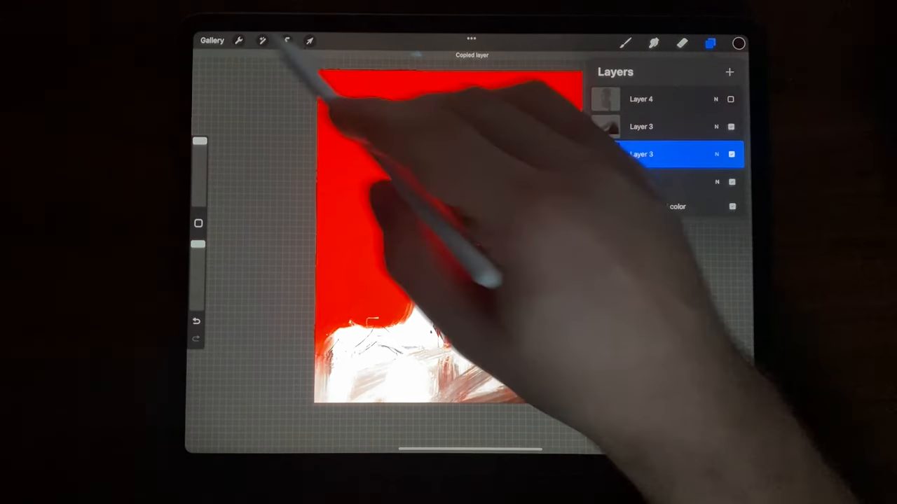